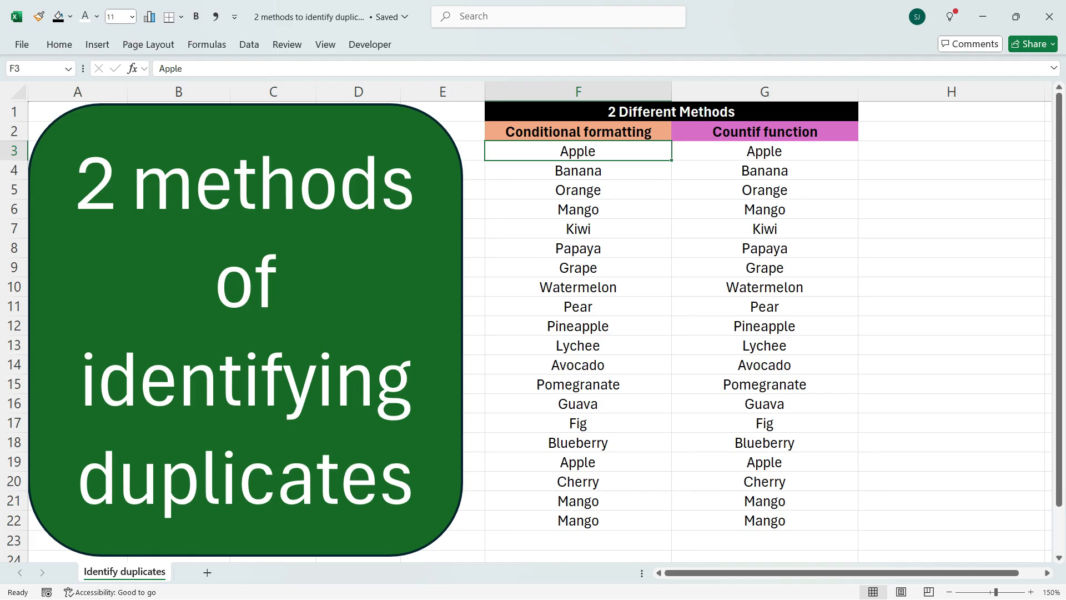
Start a Duplicate Values rule on F3:F22 previewing light red fill with dark red text
{"action": "left_click_drag", "start_coordinate": [578, 150], "coordinate": [578, 481]}
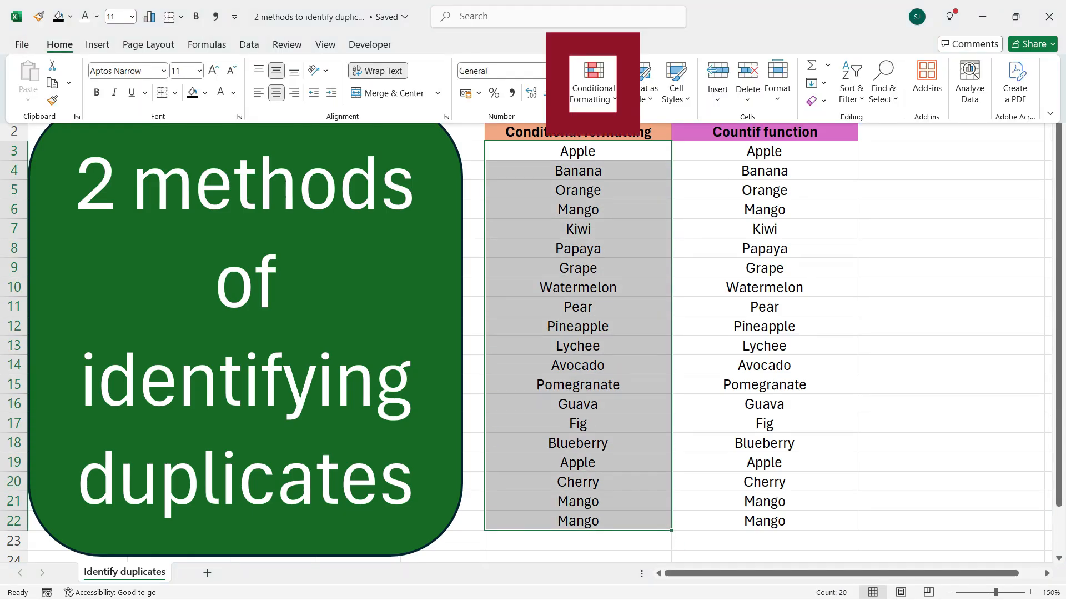
{"action": "left_click", "coordinate": [592, 81]}
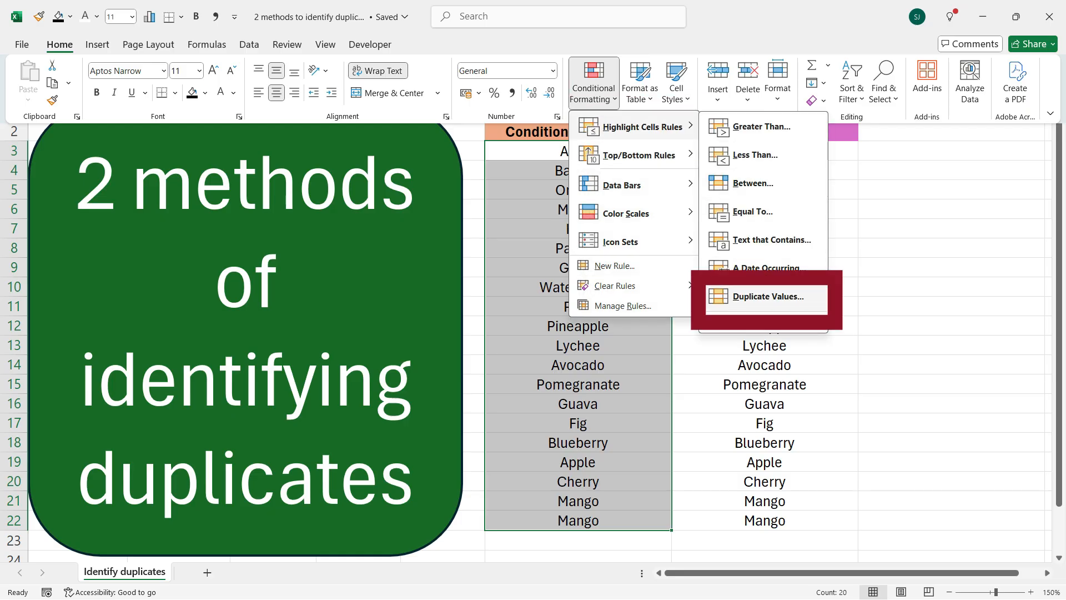
{"action": "left_click", "coordinate": [764, 297]}
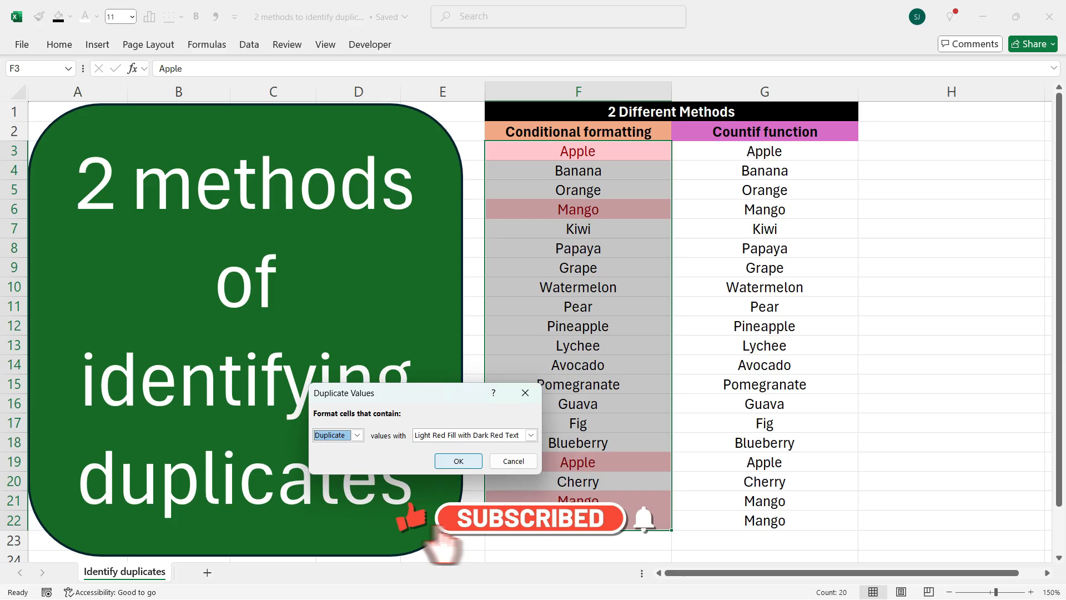
Apply the duplicate rule so repeated Apple and Mango entries turn light red, then move to H3
{"action": "left_click", "coordinate": [458, 461]}
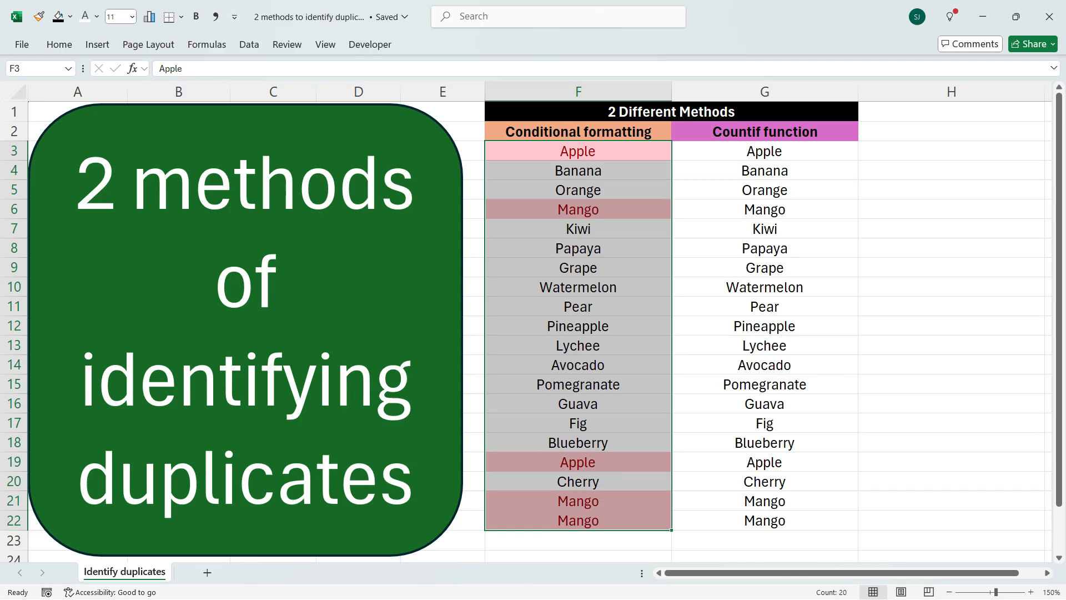
{"action": "left_click", "coordinate": [763, 151]}
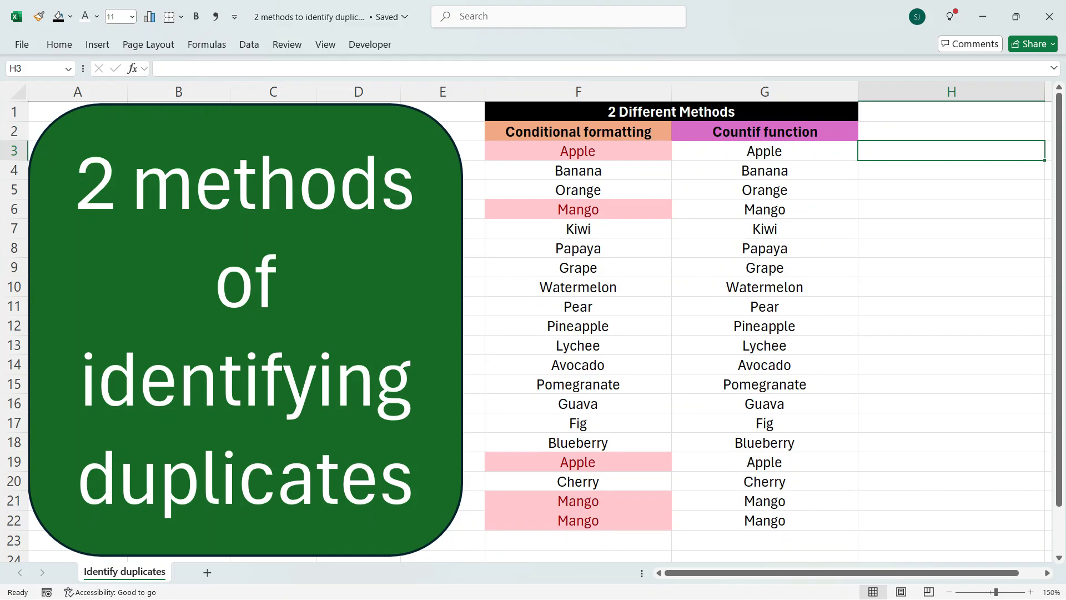
Enter =COUNTIF($G$3:$G$22,G3) in H3, returning 2 for Apple
{"action": "type", "text": "=co"}
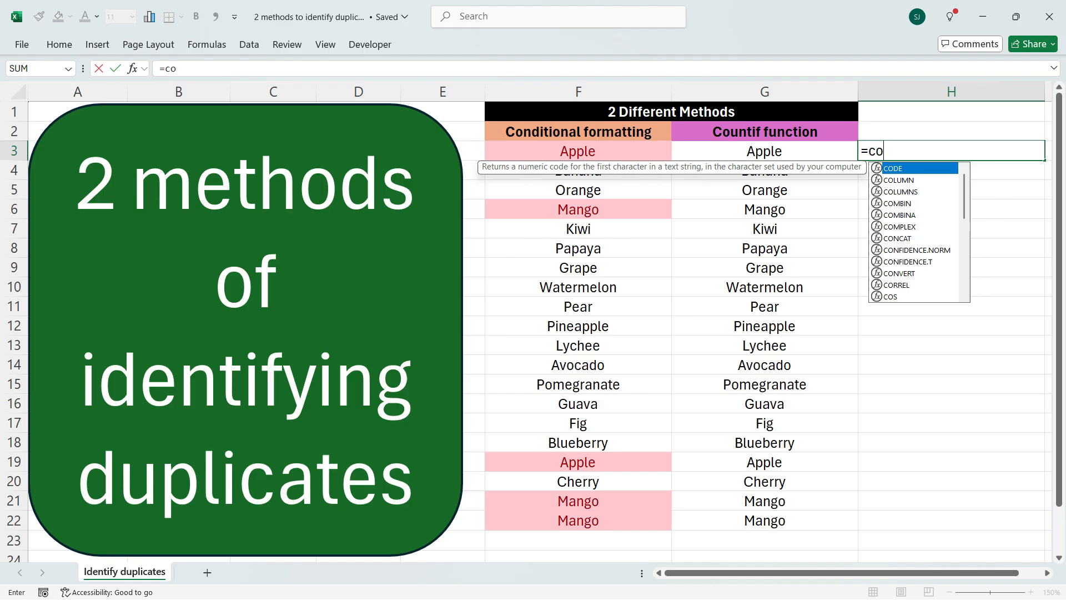
{"action": "type", "text": "un"}
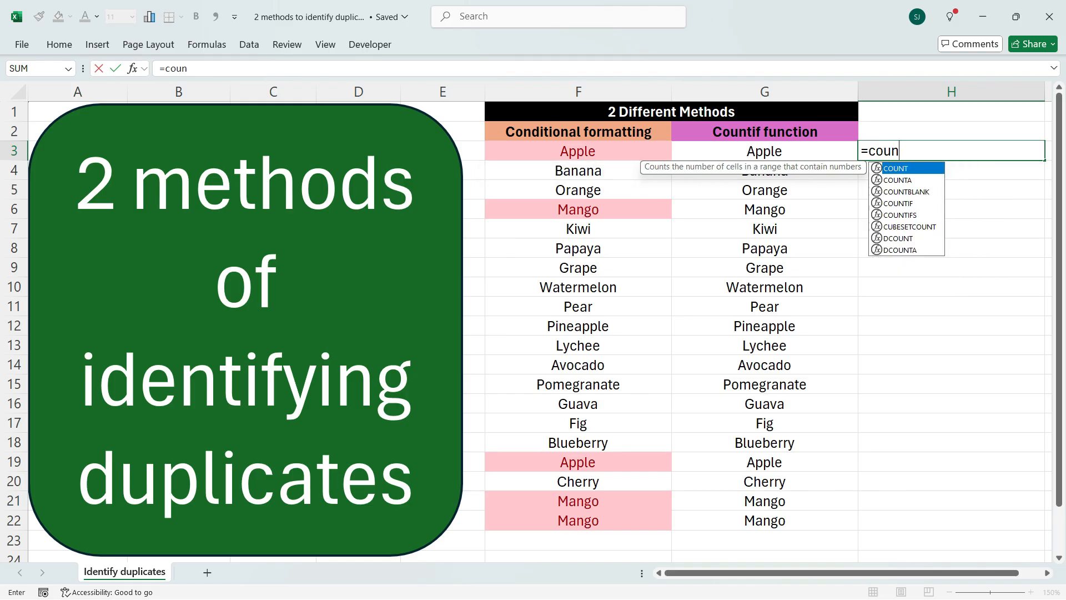
{"action": "mouse_move", "coordinate": [899, 202]}
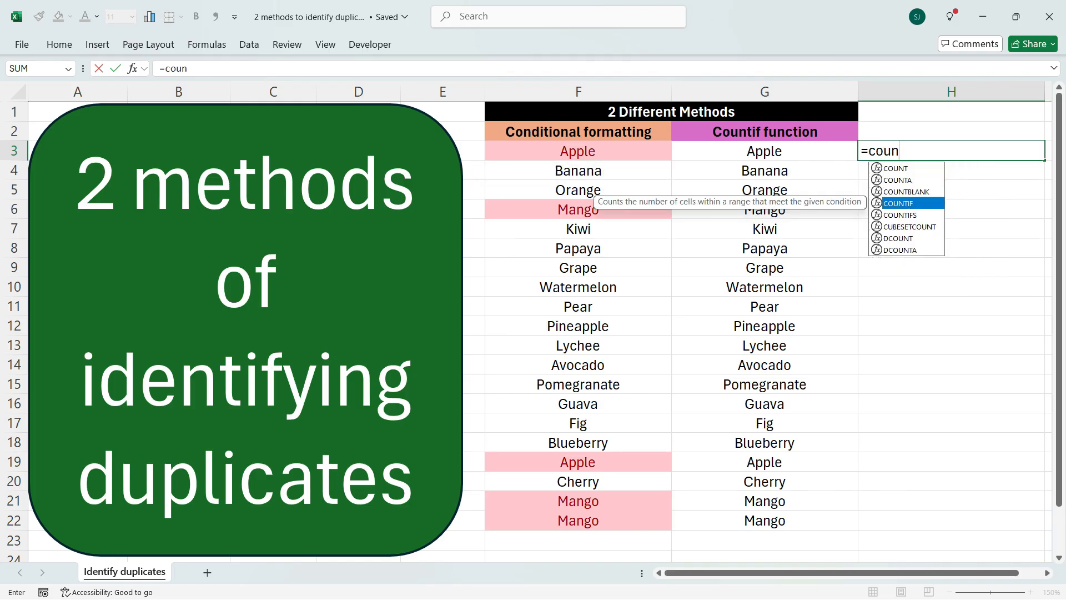
{"action": "key", "text": "Tab"}
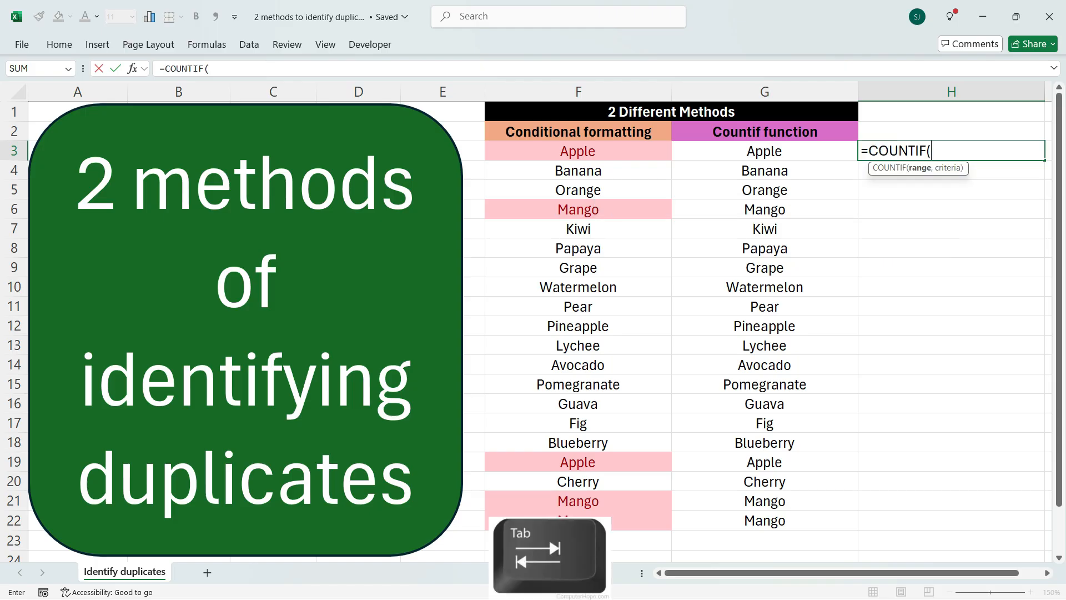
{"action": "left_click_drag", "start_coordinate": [765, 150], "coordinate": [764, 190]}
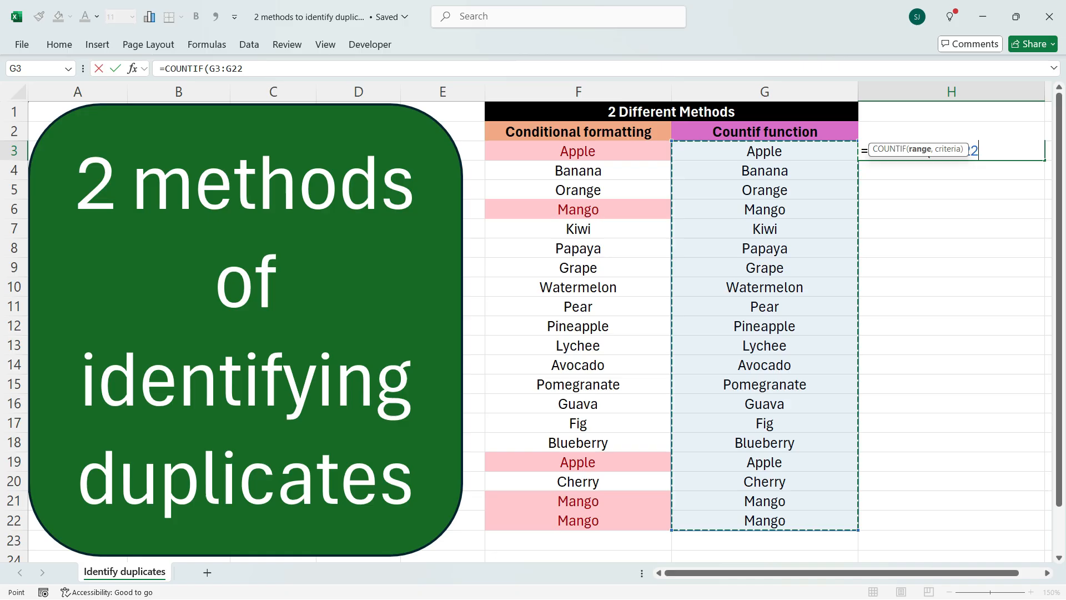
{"action": "key", "text": "f4"}
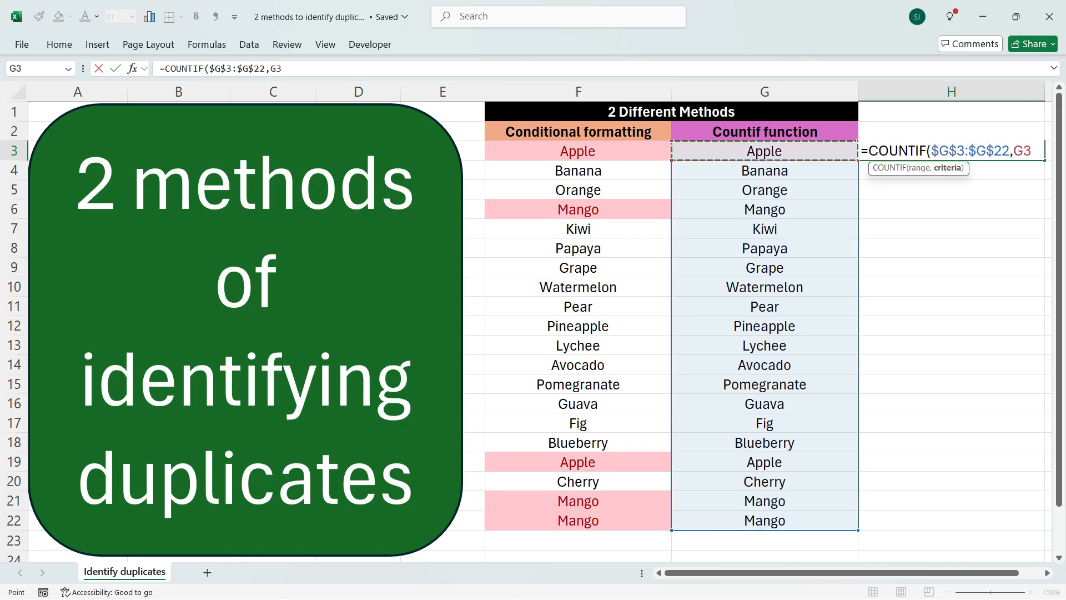
{"action": "key", "text": "Enter"}
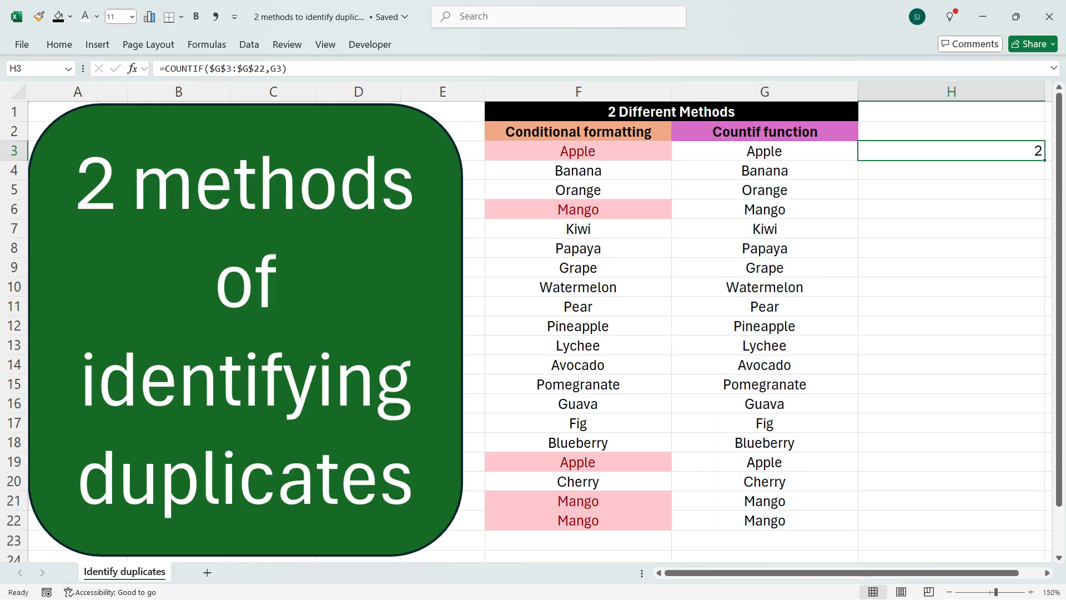
Fill the COUNTIF formula down H3:H22 and spot-check the copied formulas, showing 2, 3 and 1 counts
{"action": "left_click_drag", "start_coordinate": [951, 150], "coordinate": [951, 520]}
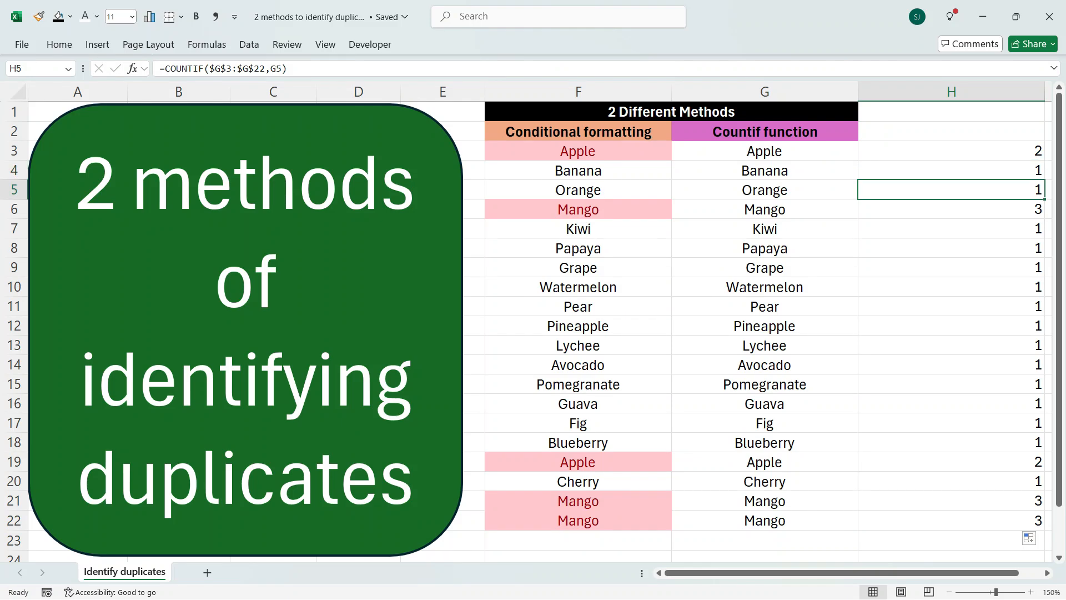
{"action": "left_click", "coordinate": [951, 151]}
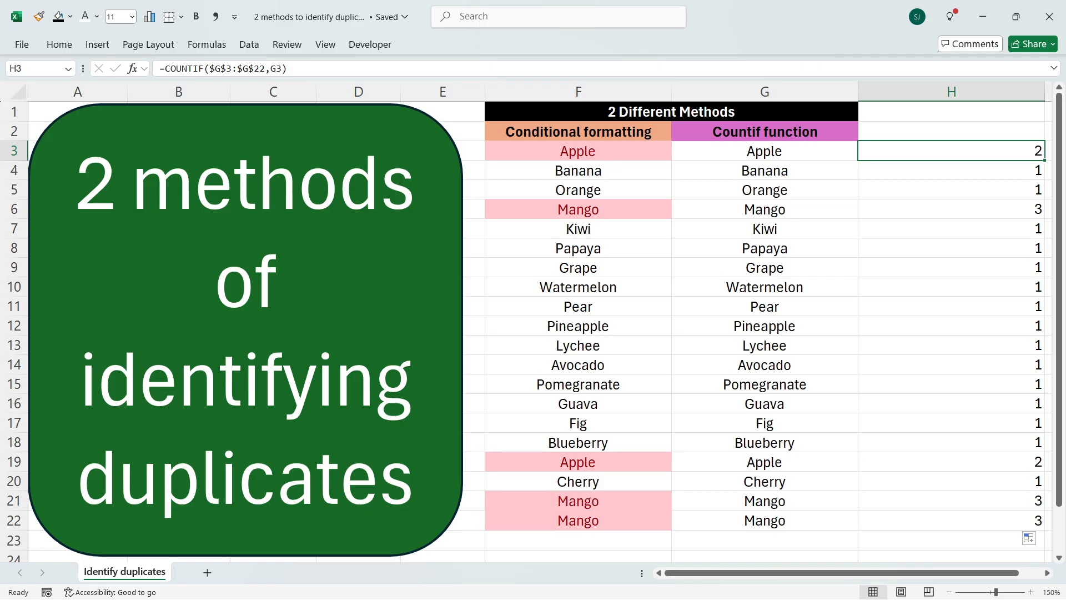
{"action": "left_click", "coordinate": [951, 209]}
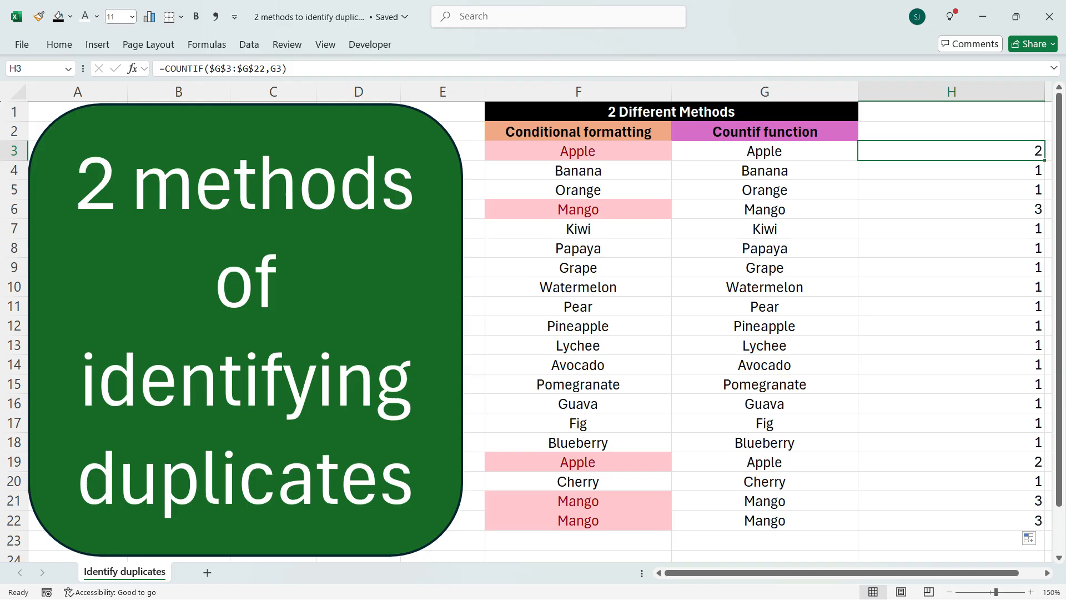
{"action": "left_click", "coordinate": [950, 462]}
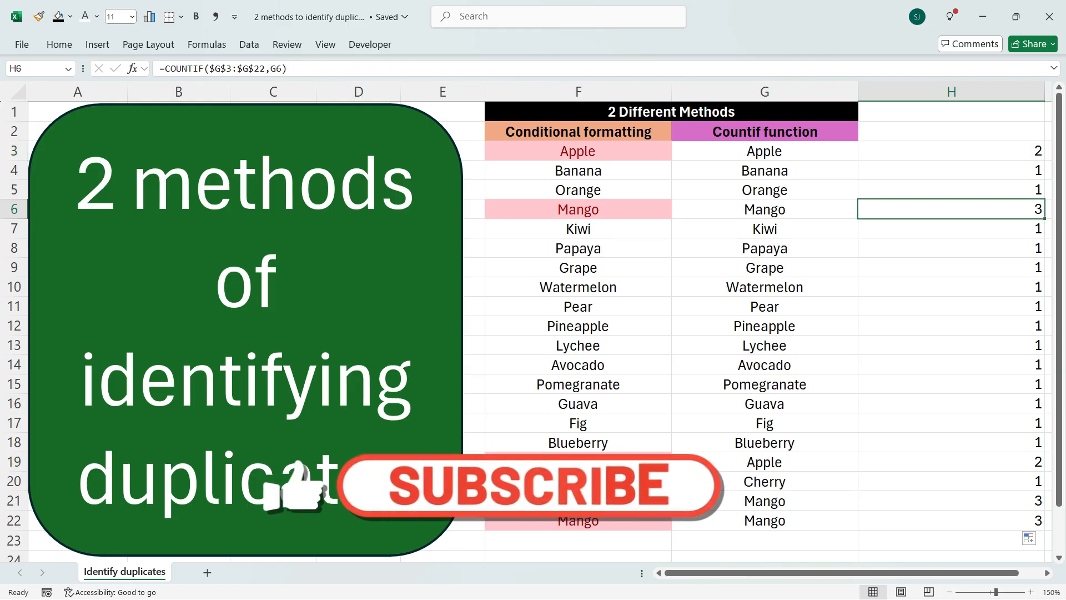
{"action": "left_click", "coordinate": [951, 520]}
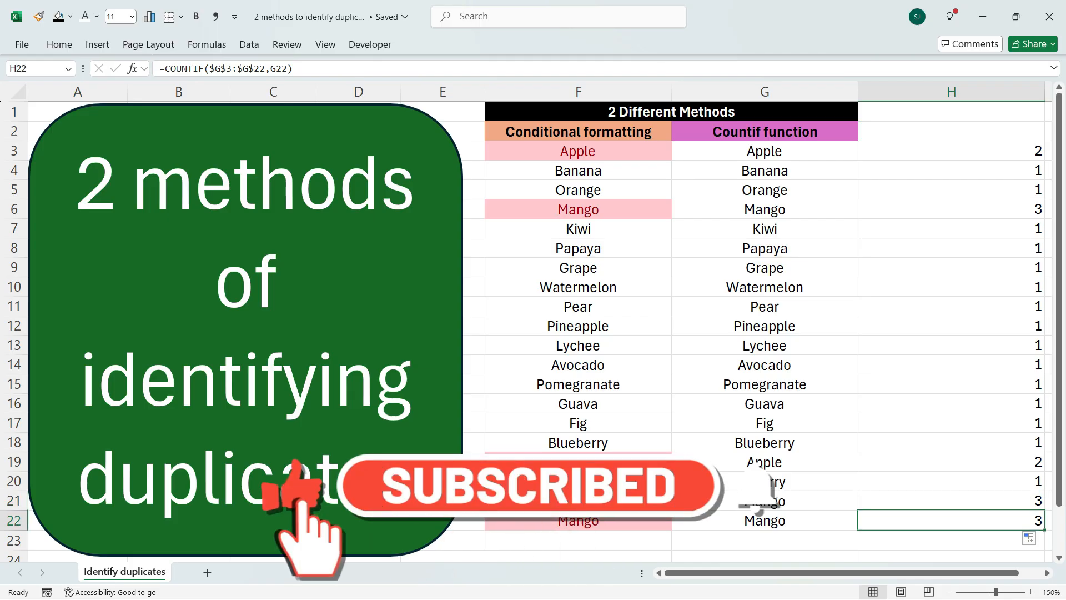